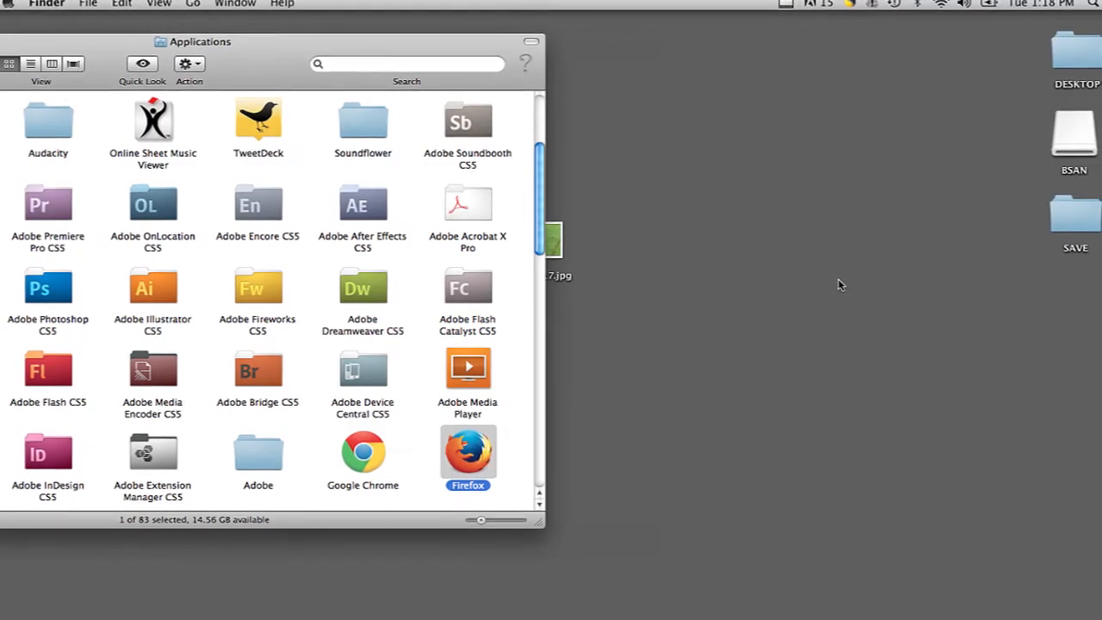
- Open the context menu for the Firefox app in the Applications folder
{"action": "right_click", "coordinate": [468, 457]}
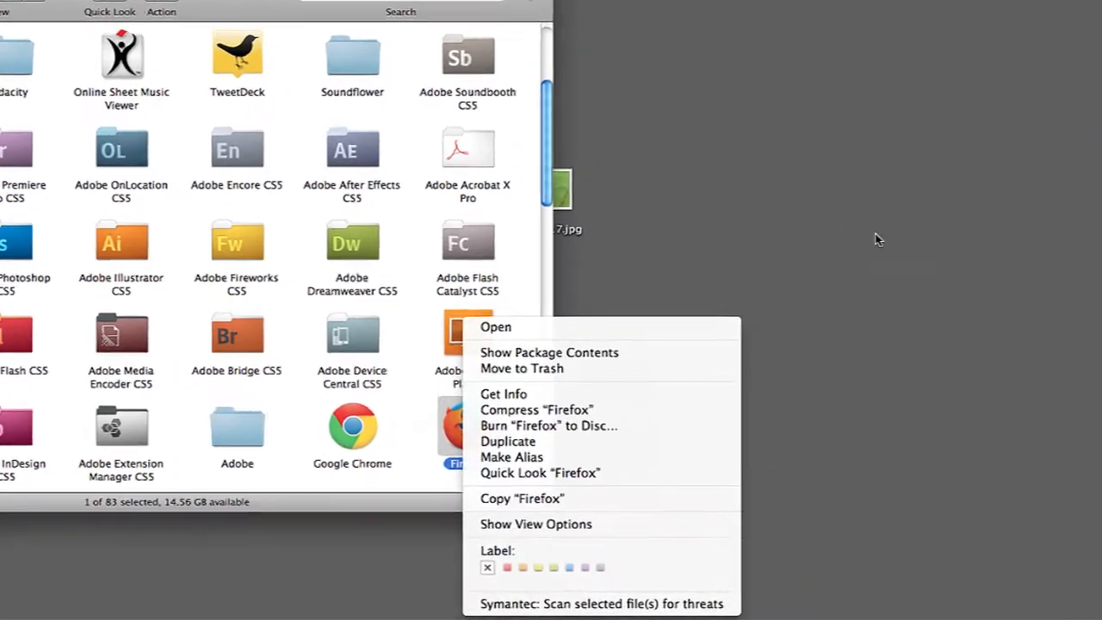